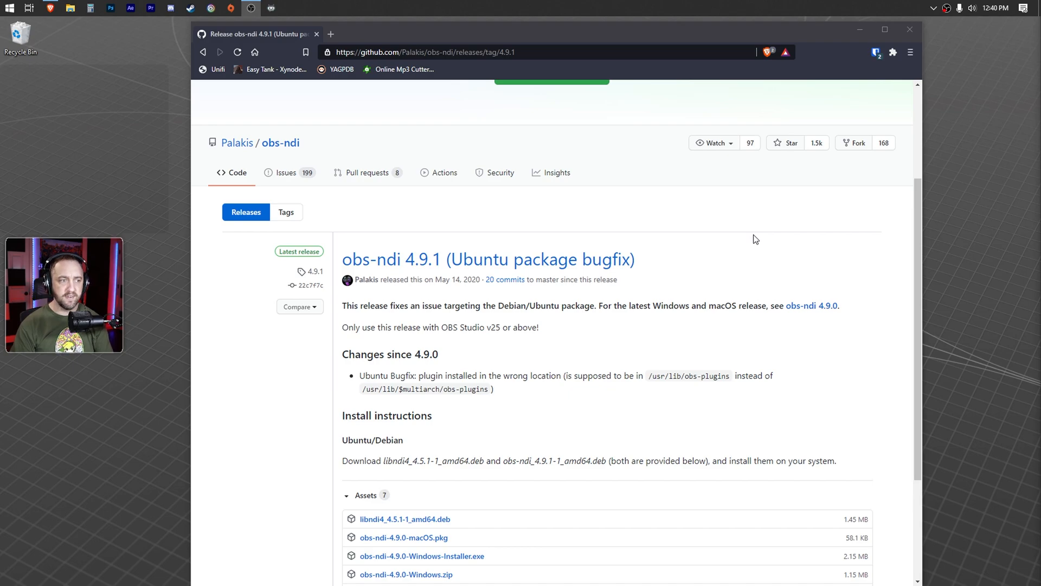
mouse_move(463, 77)
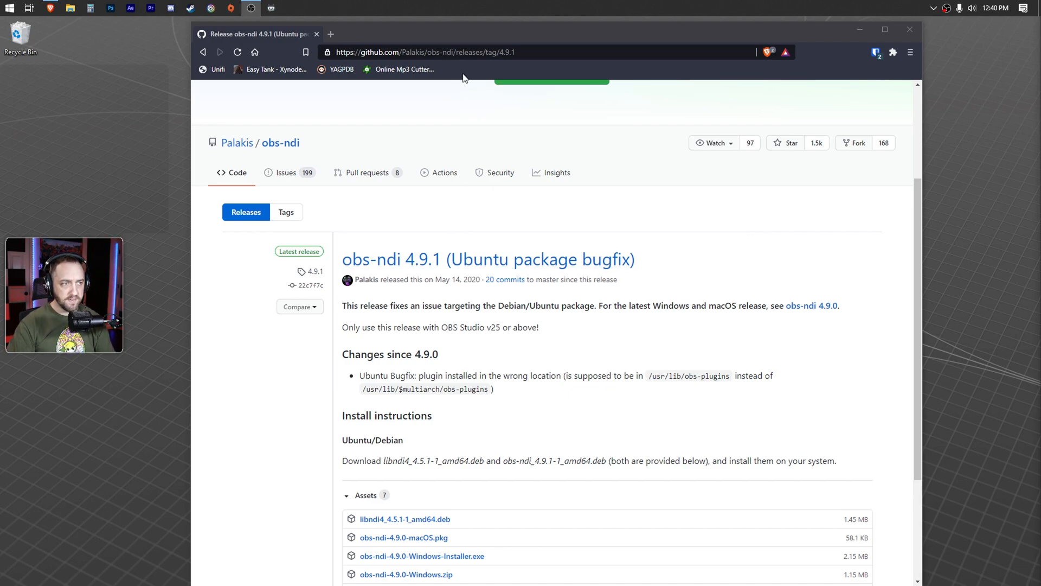
mouse_move(467, 72)
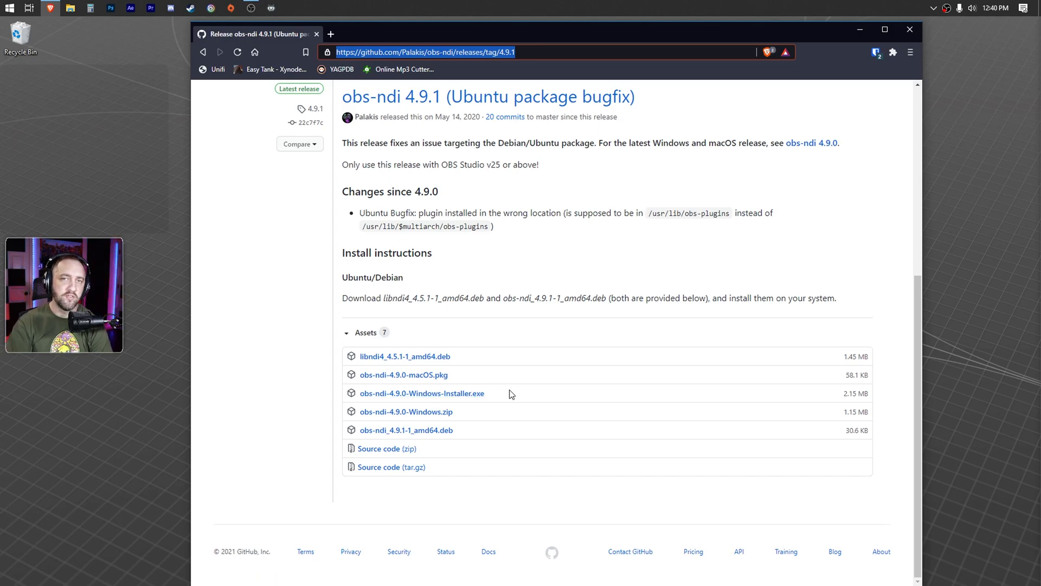
mouse_move(458, 397)
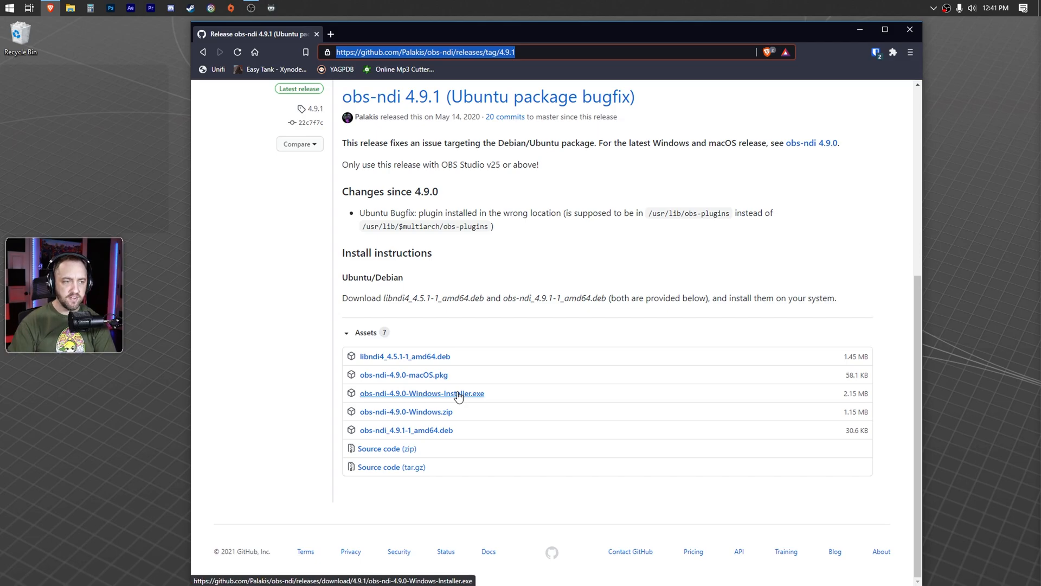
Step: Download obs-ndi-4.9.0-Windows-Installer.exe into Downloads
click(421, 393)
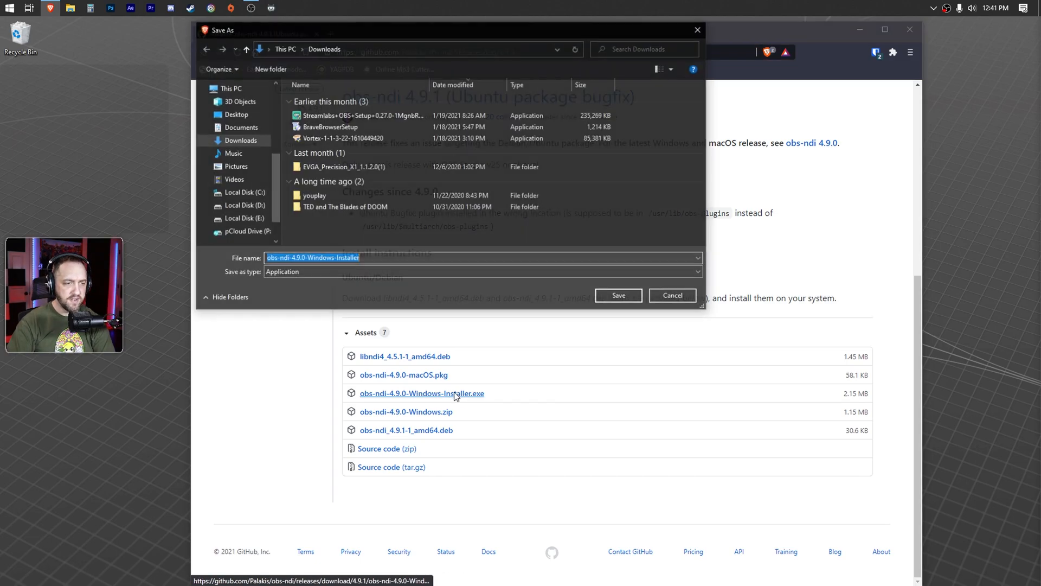
click(617, 295)
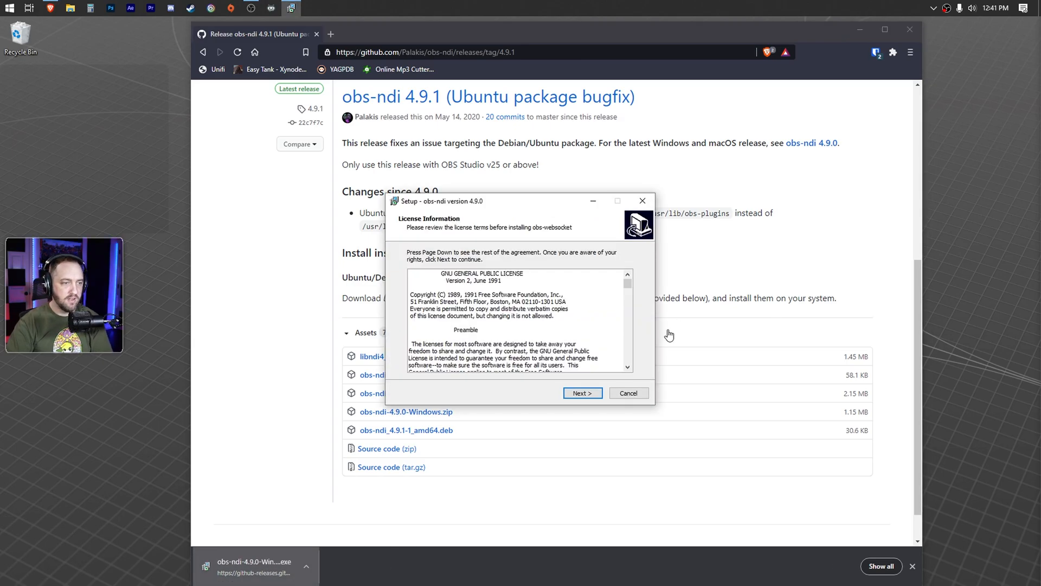
Step: Walk the obs-ndi setup through License and full-installation Components, then cancel and confirm exit
click(581, 392)
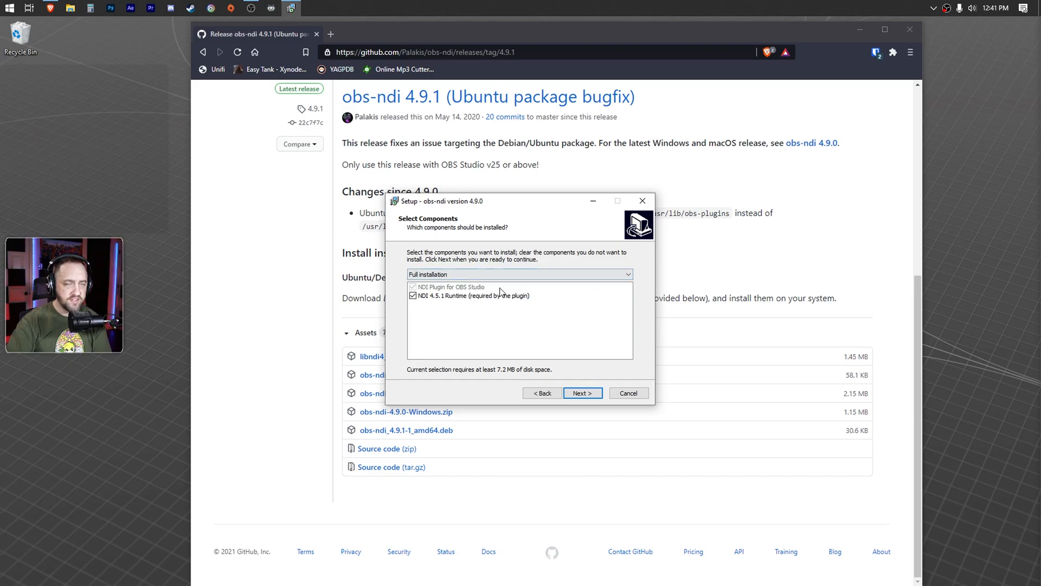
click(581, 393)
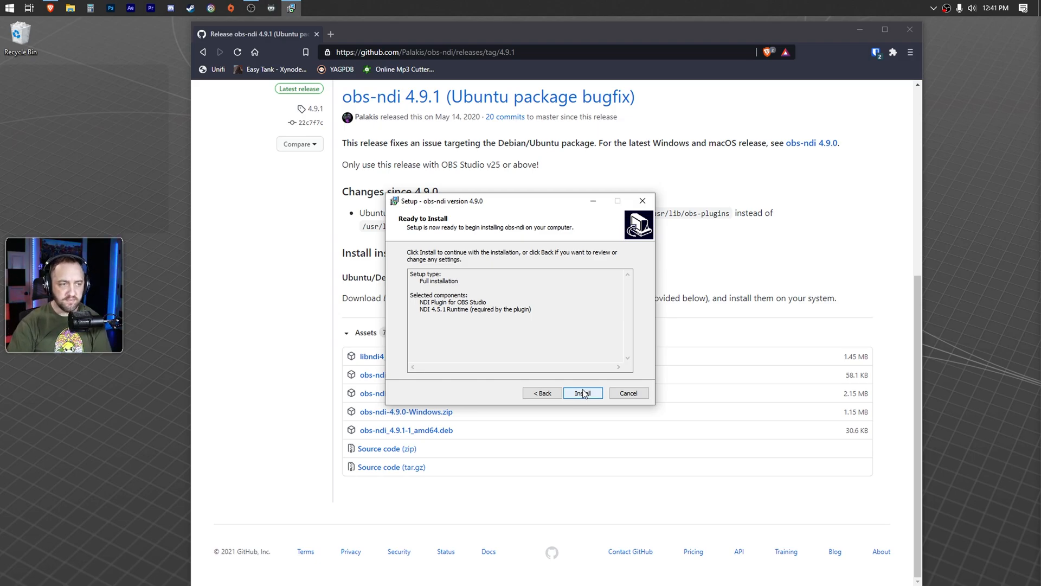
click(627, 393)
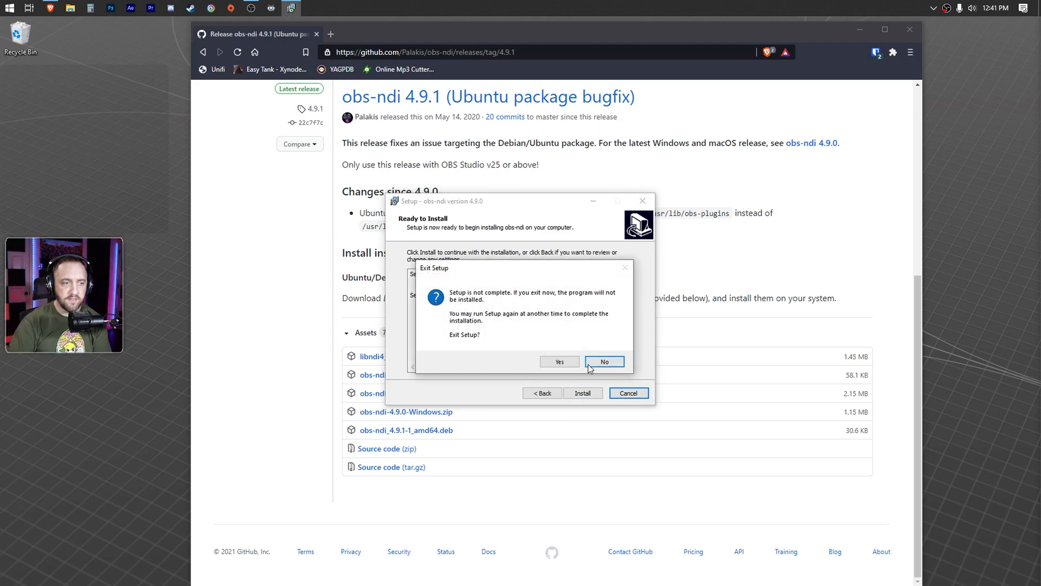
click(559, 362)
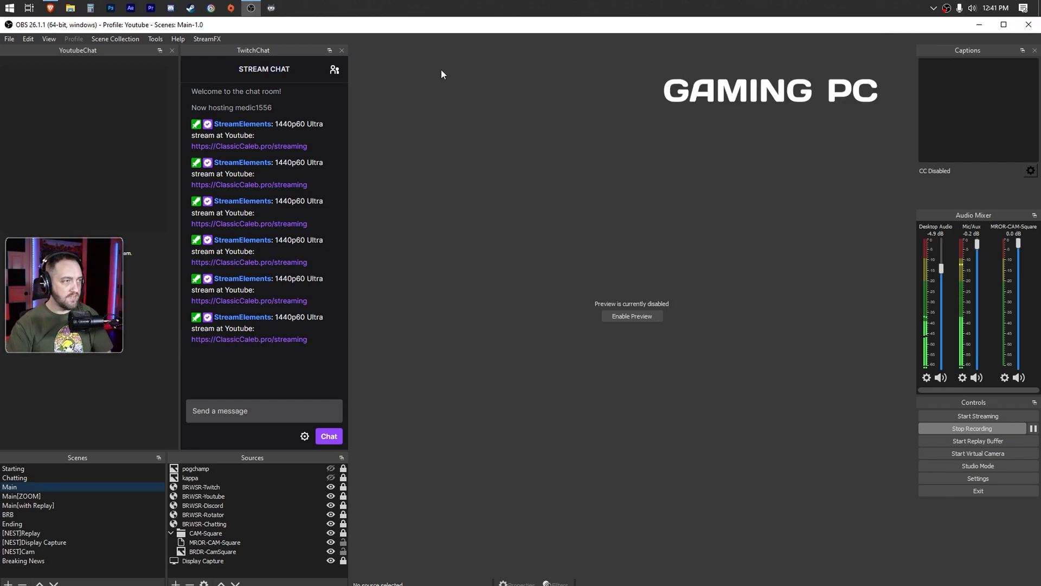
click(154, 39)
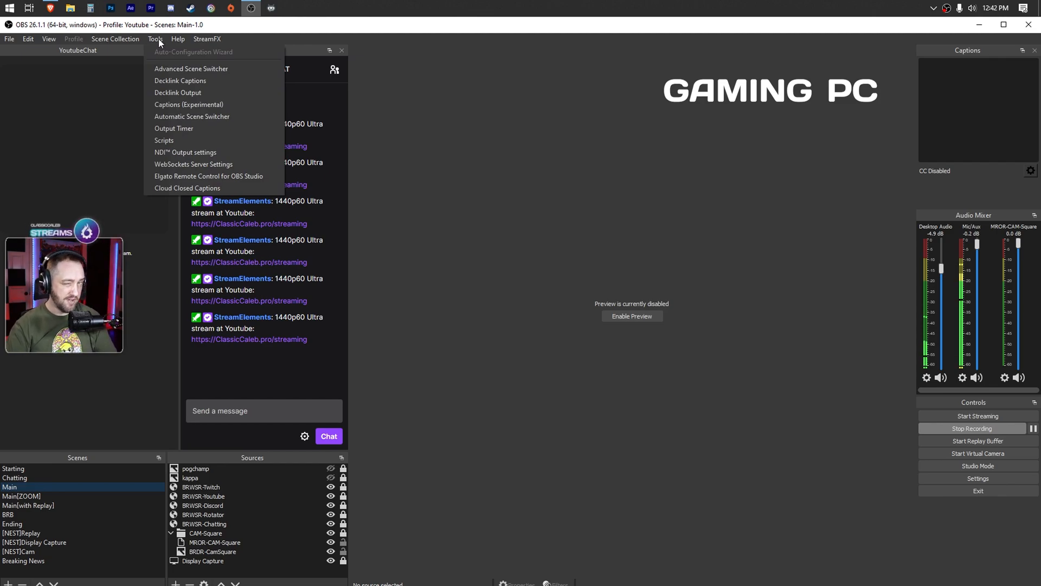
mouse_move(180, 80)
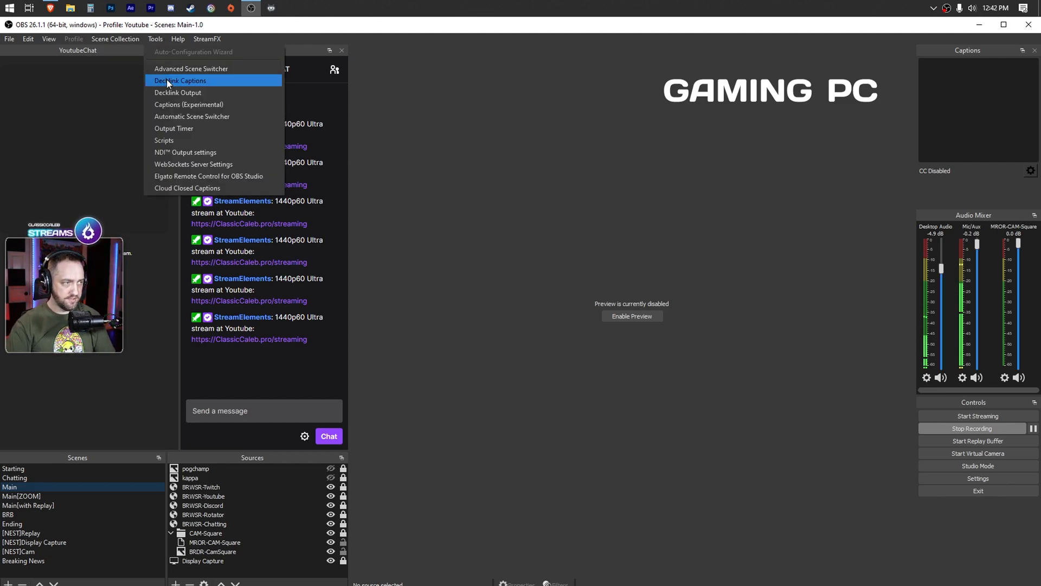
mouse_move(197, 152)
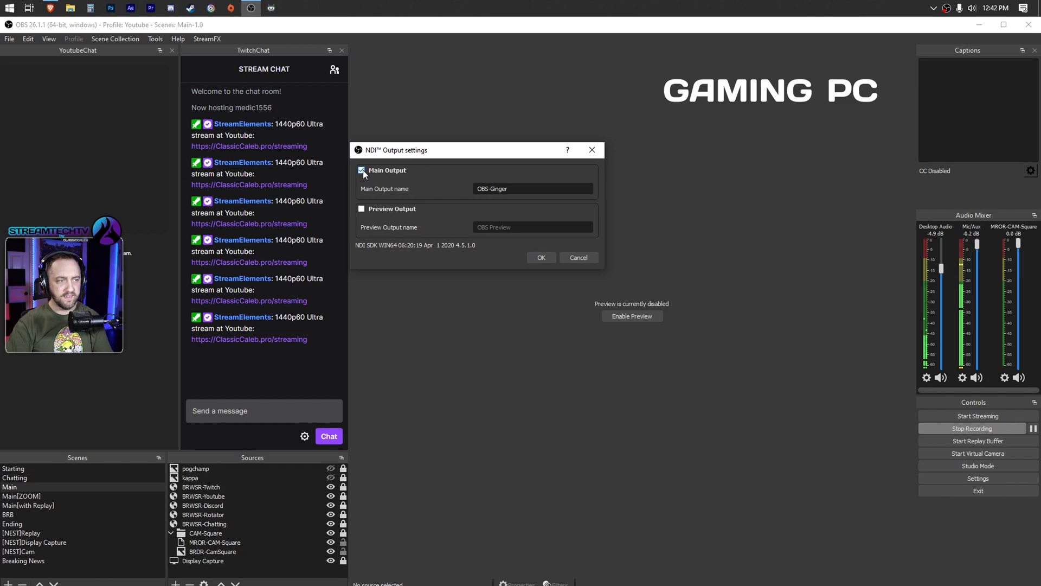
click(361, 170)
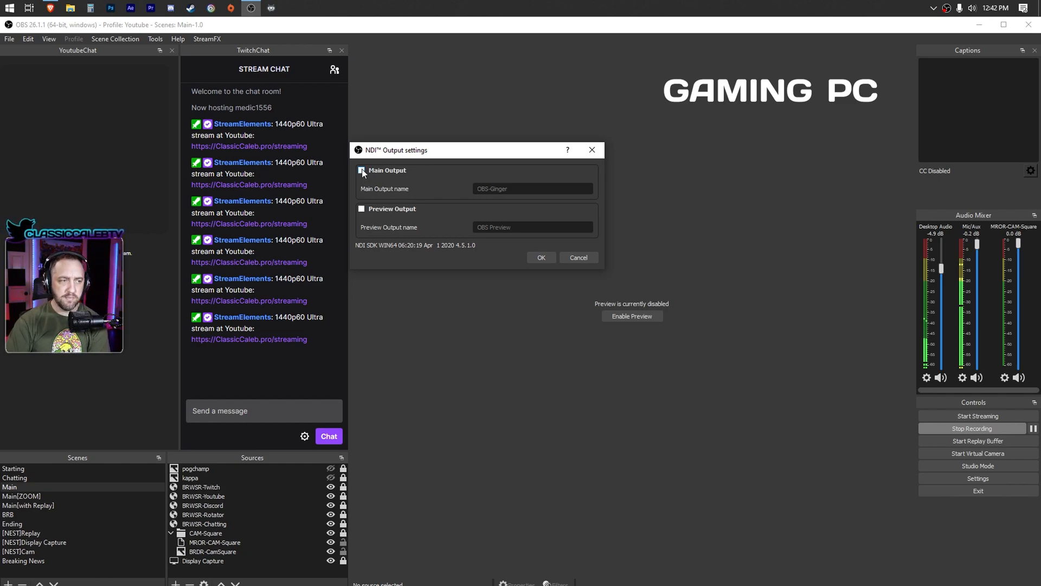
click(361, 169)
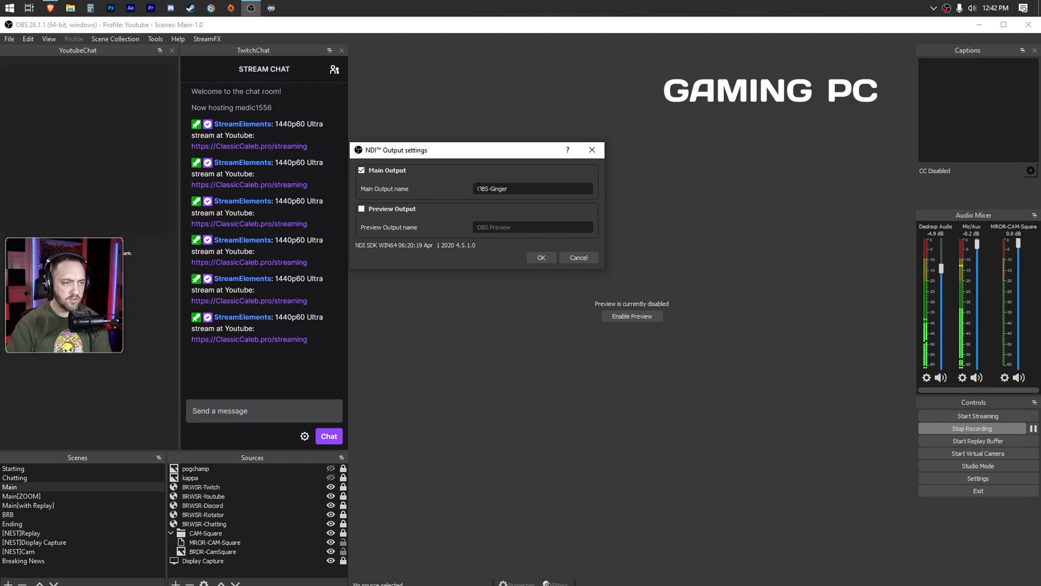
click(541, 257)
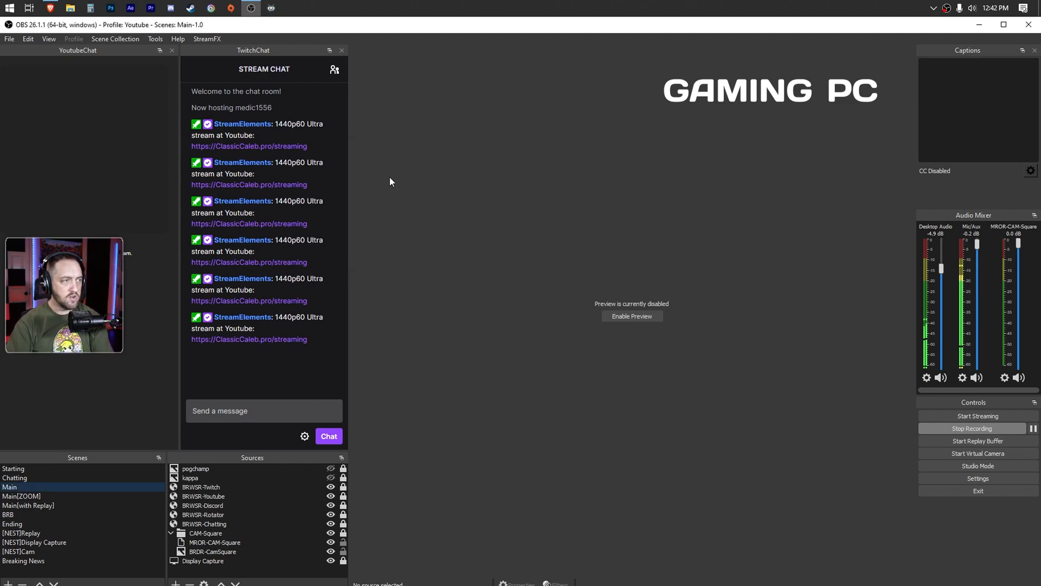
Step: Review the gaming PC's OBS output settings (CBR 13000 Kbps) and close without changes
click(9, 39)
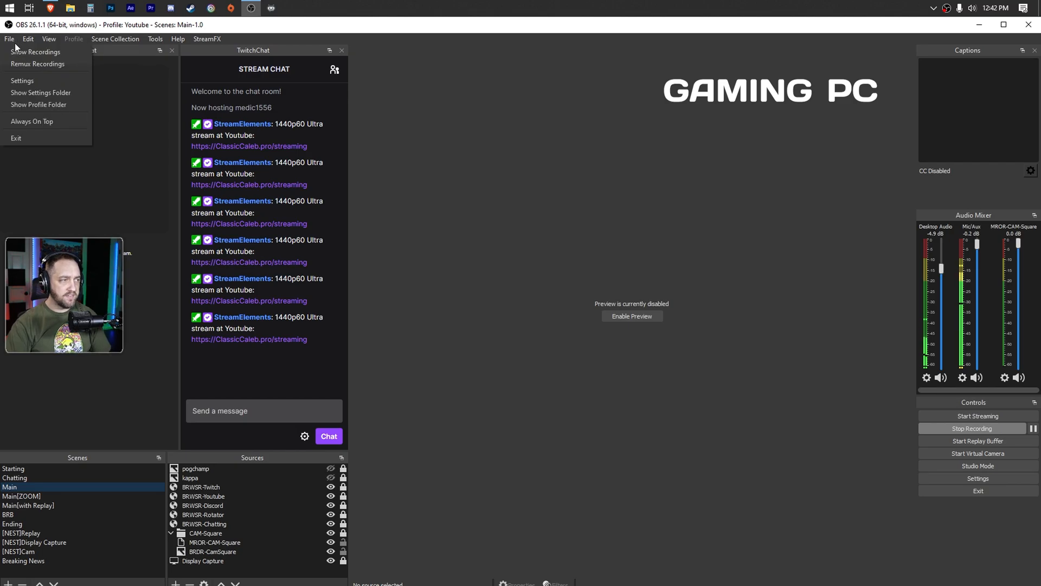
click(22, 81)
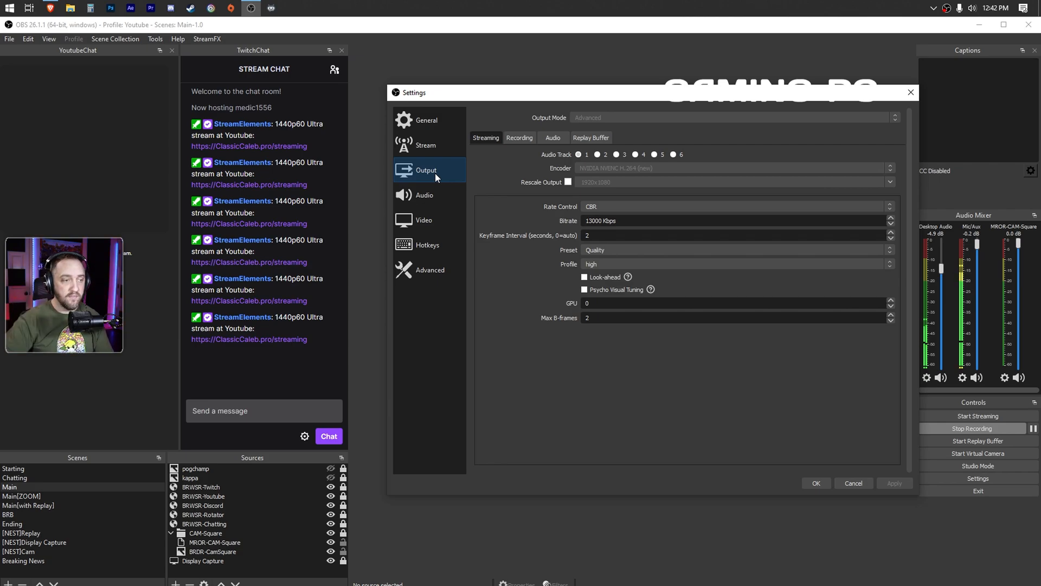
mouse_move(450, 168)
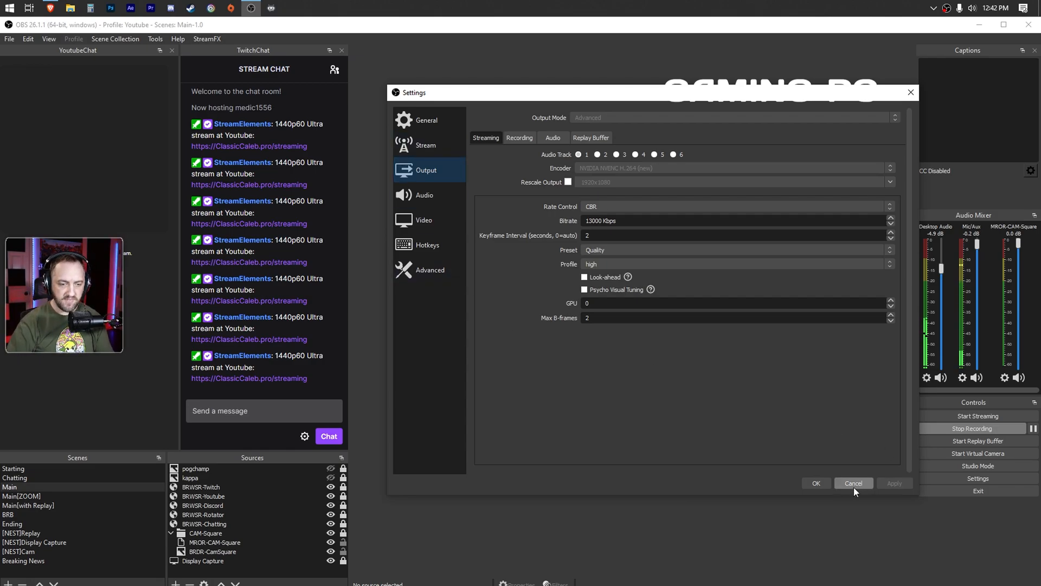
click(853, 483)
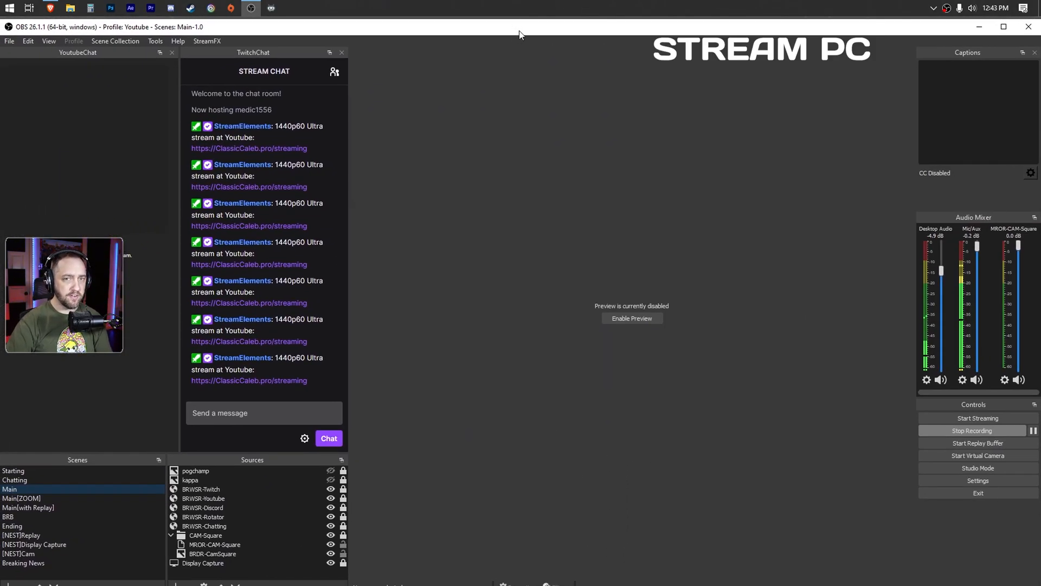
Step: Bring up the stream PC's YouTube RTMP stream settings and NVENC H.264 output at CBR 13000 Kbps
click(9, 41)
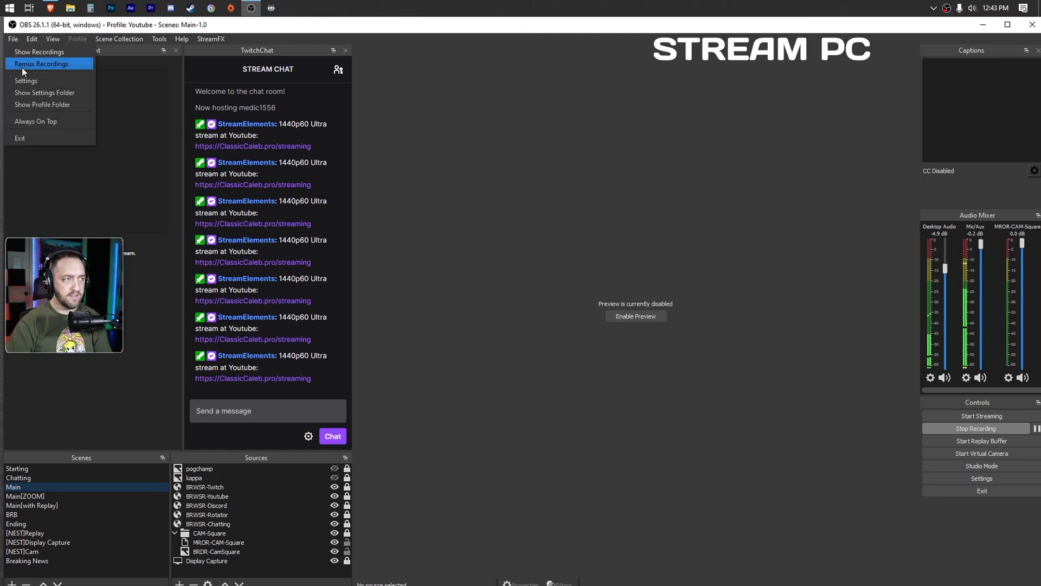
click(26, 80)
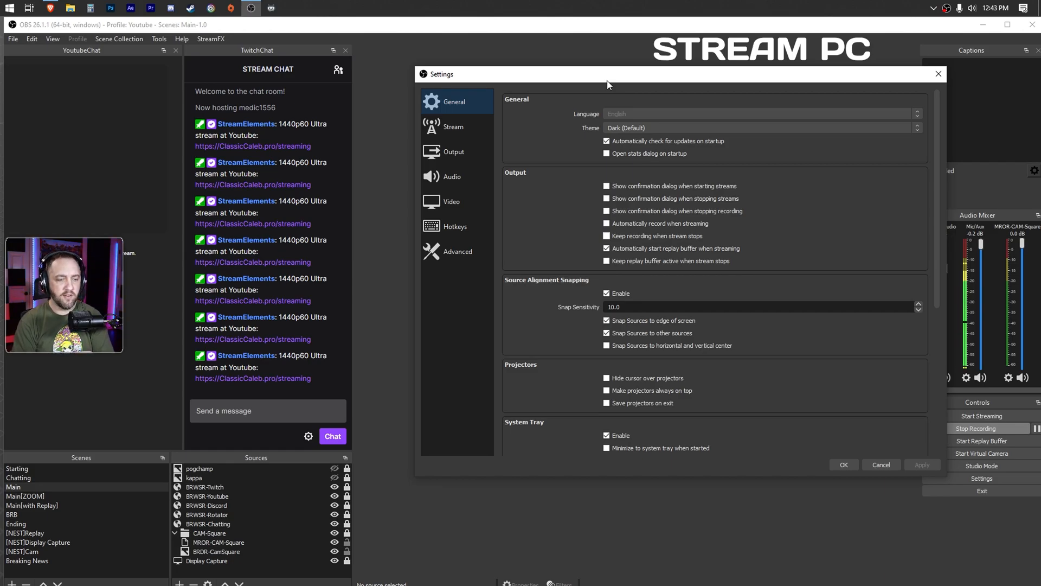
click(453, 126)
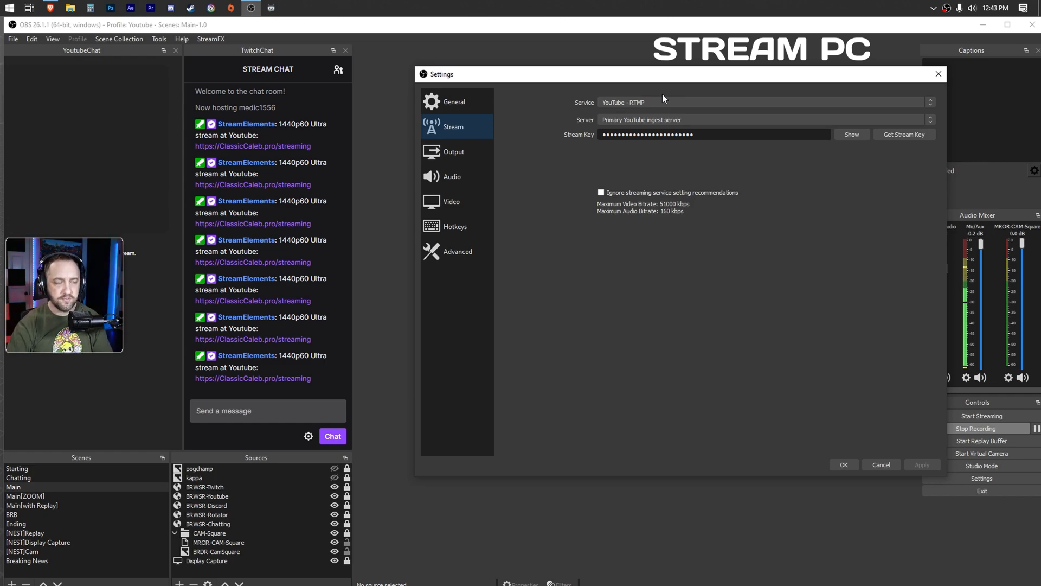
mouse_move(510, 124)
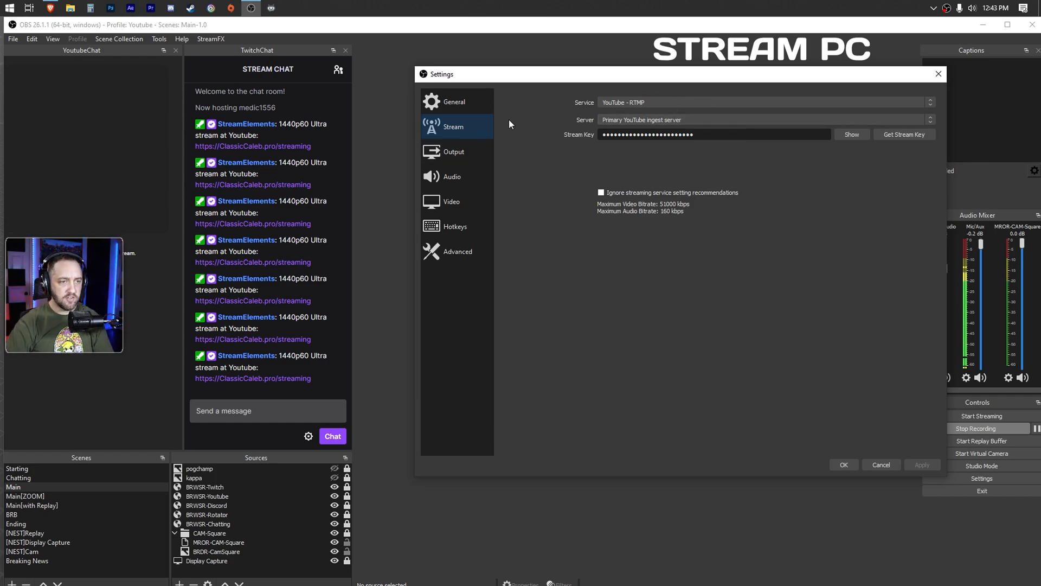
click(453, 151)
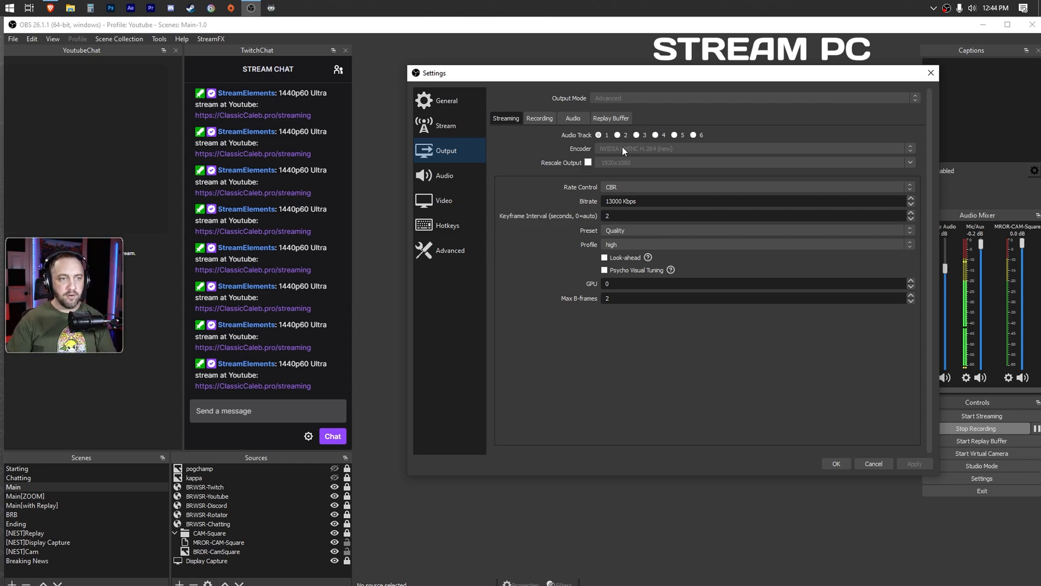
mouse_move(690, 157)
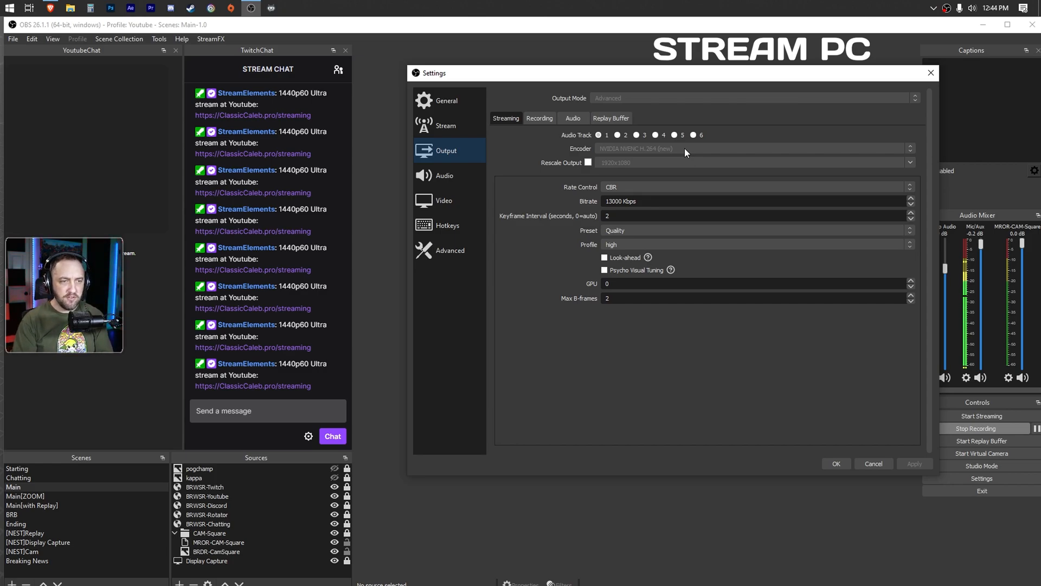
Step: Keep the encoder preset at Quality with NVENC H.264 high profile unchanged
click(754, 230)
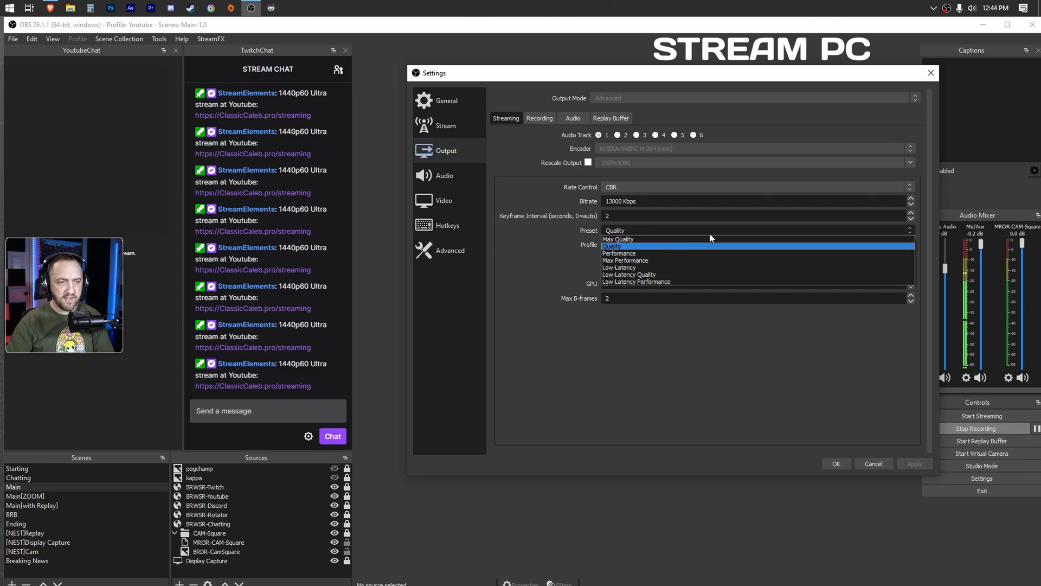
click(611, 245)
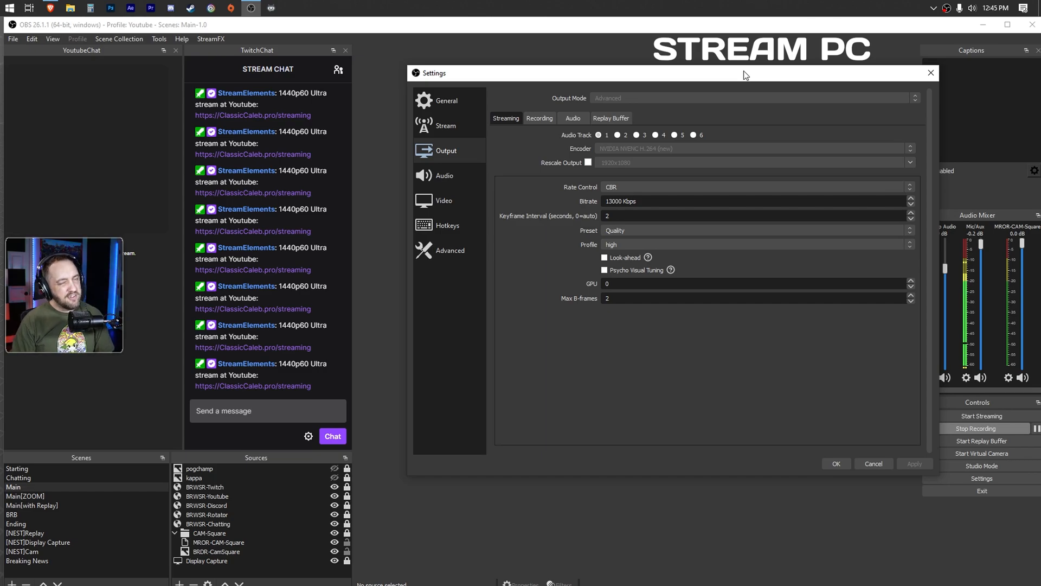
mouse_move(811, 150)
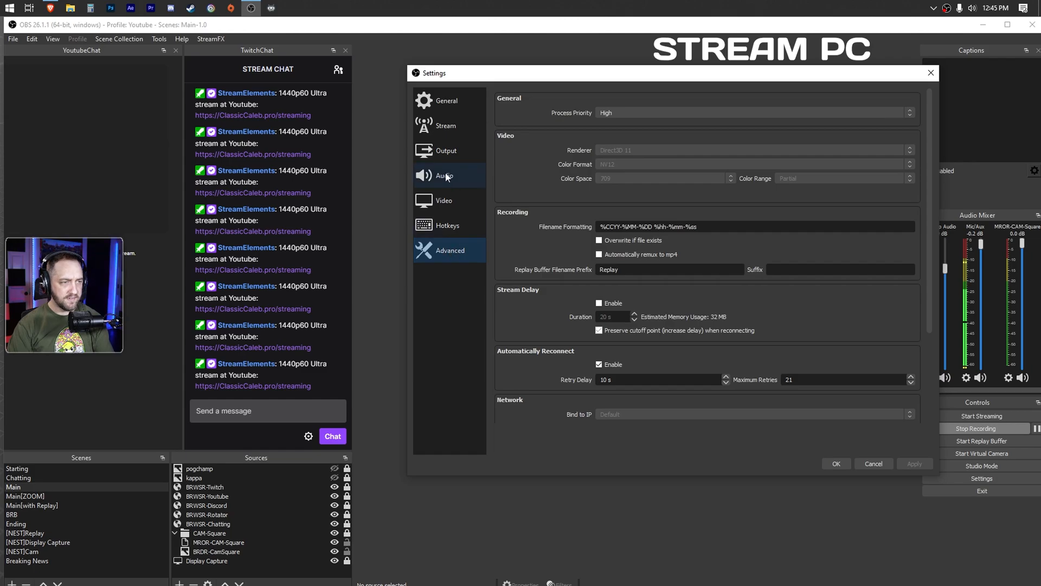
Step: Show the video settings: 1920x1080 canvas, 2560x1440 output at 60 FPS
click(443, 200)
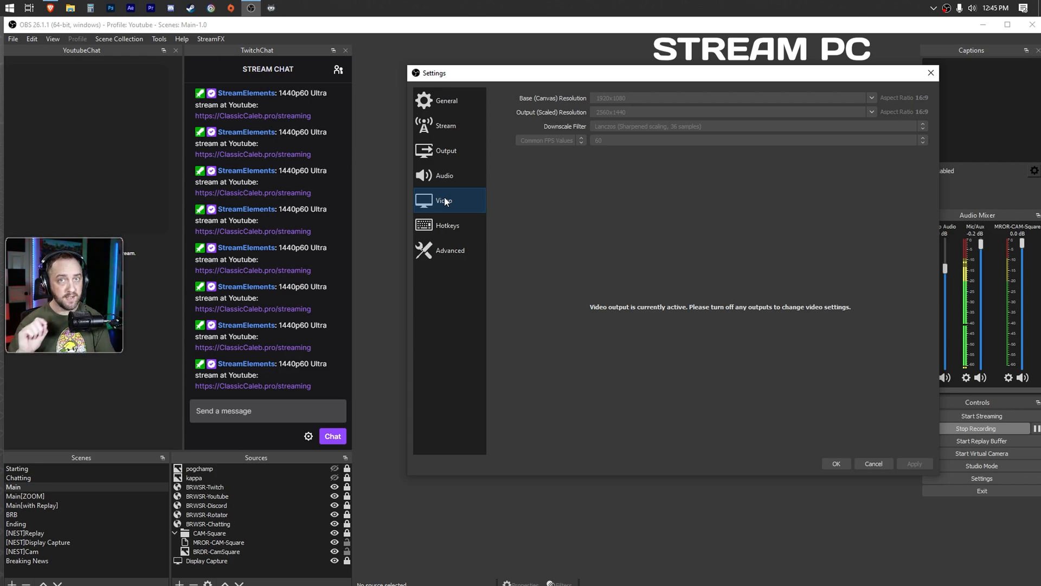
mouse_move(465, 211)
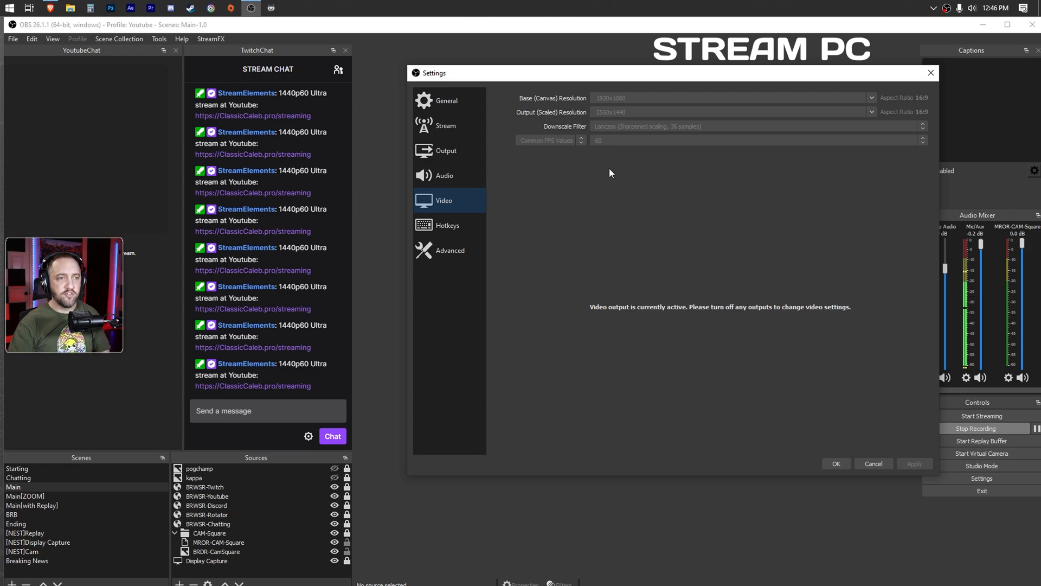
mouse_move(632, 107)
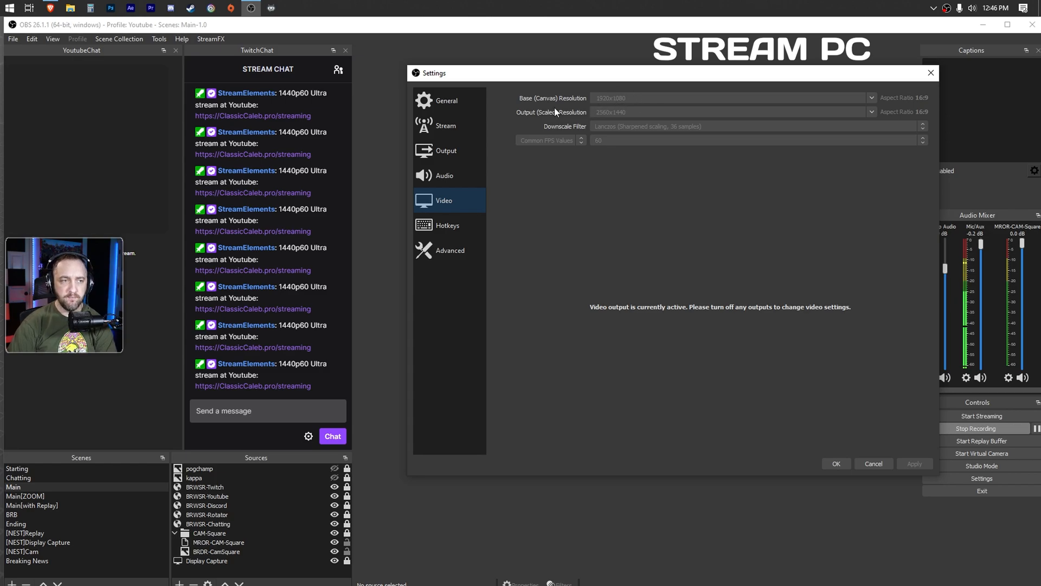
mouse_move(631, 111)
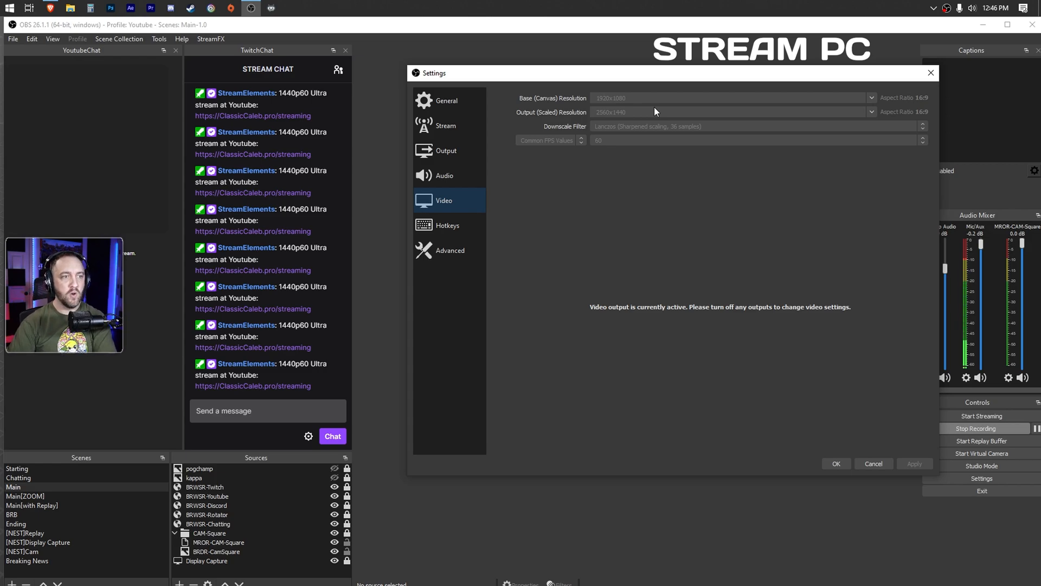
mouse_move(628, 100)
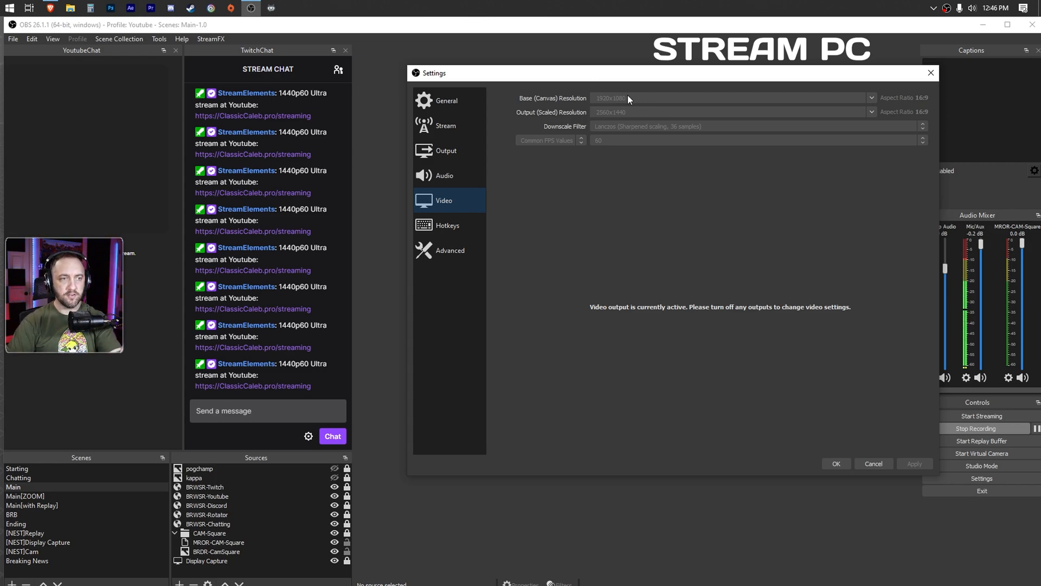
mouse_move(630, 103)
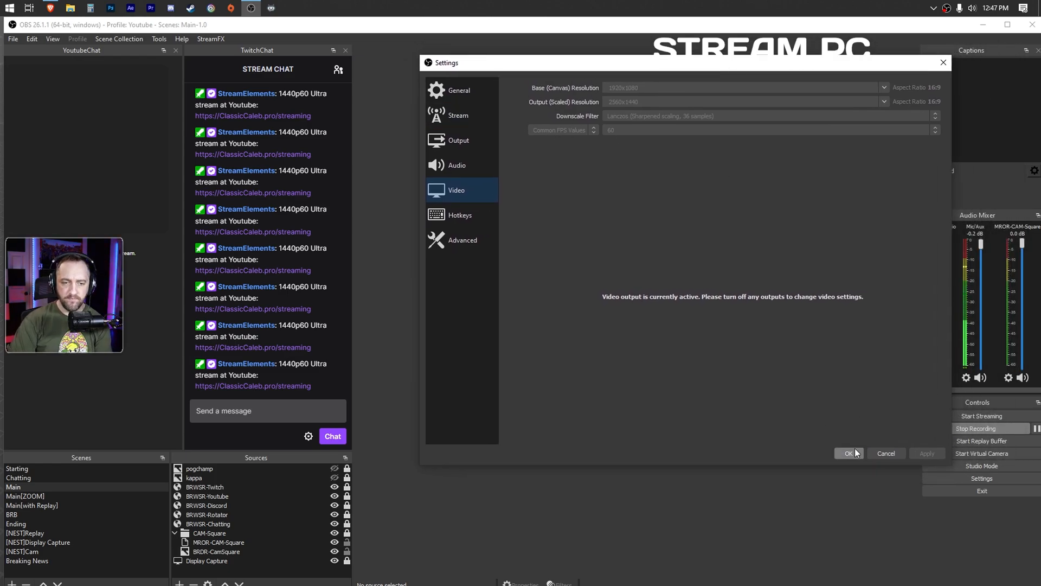
Step: Close Settings and bring up the list of source types to add under Sources
click(849, 453)
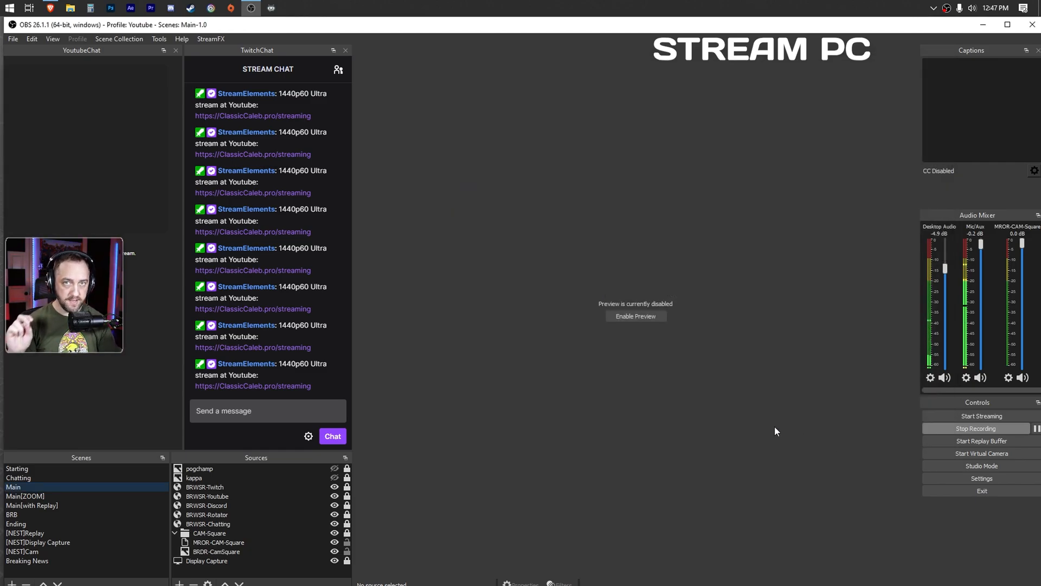
mouse_move(624, 155)
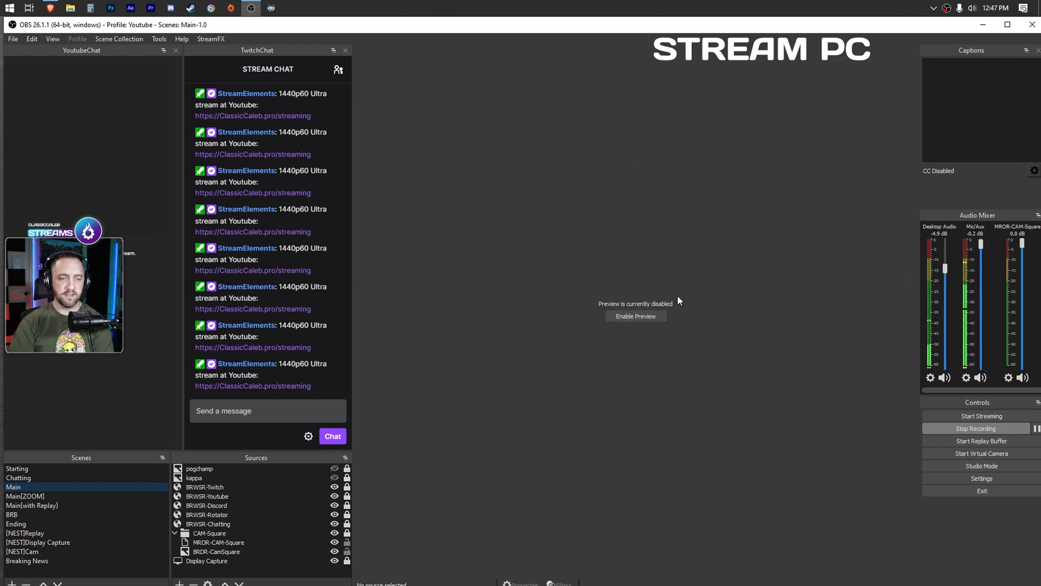
mouse_move(621, 241)
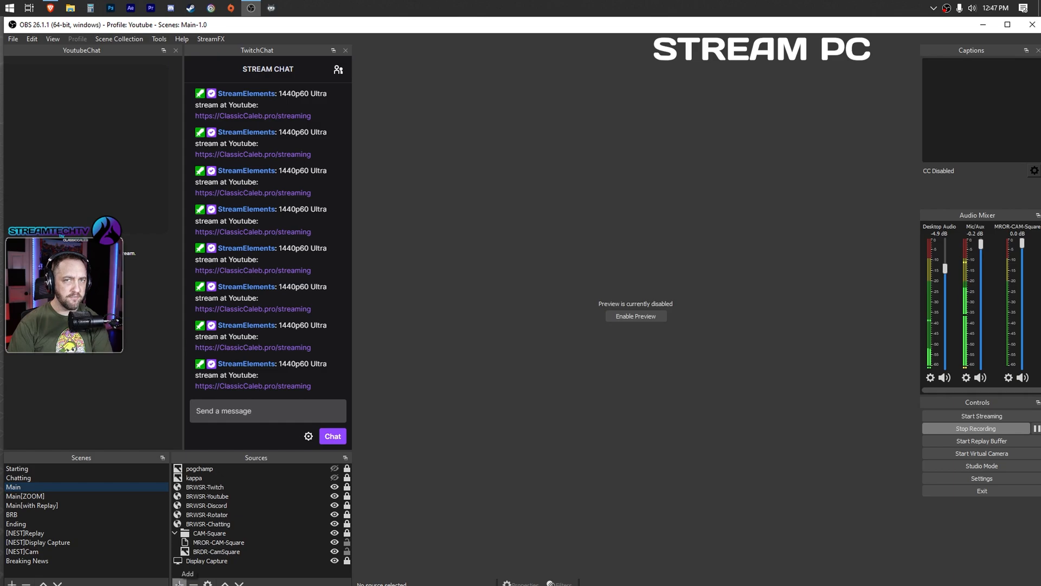
click(178, 583)
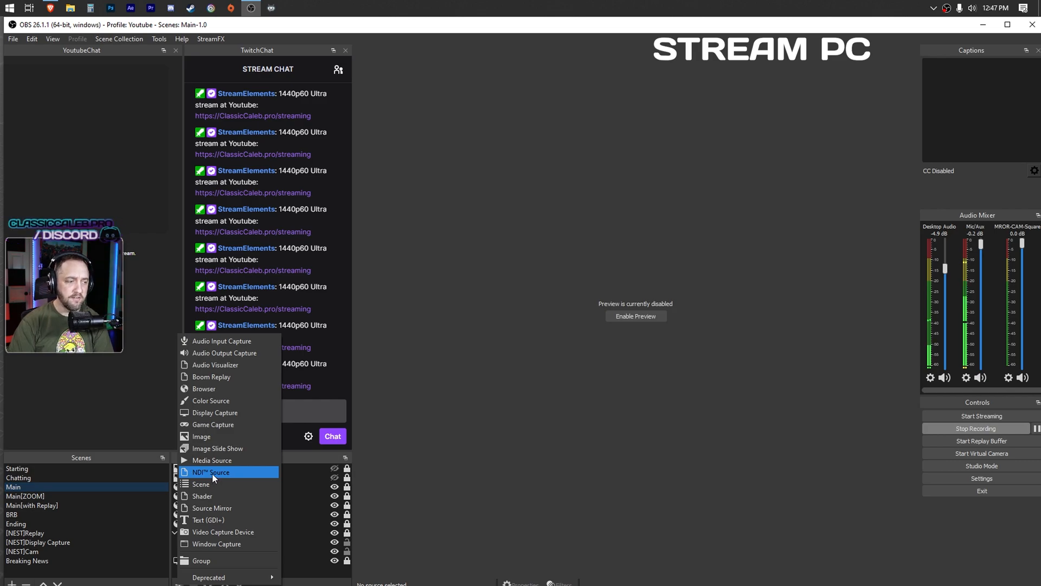
Step: Add an NDI Source and set its Source name to the gaming PC's OBS NDI feed
click(210, 472)
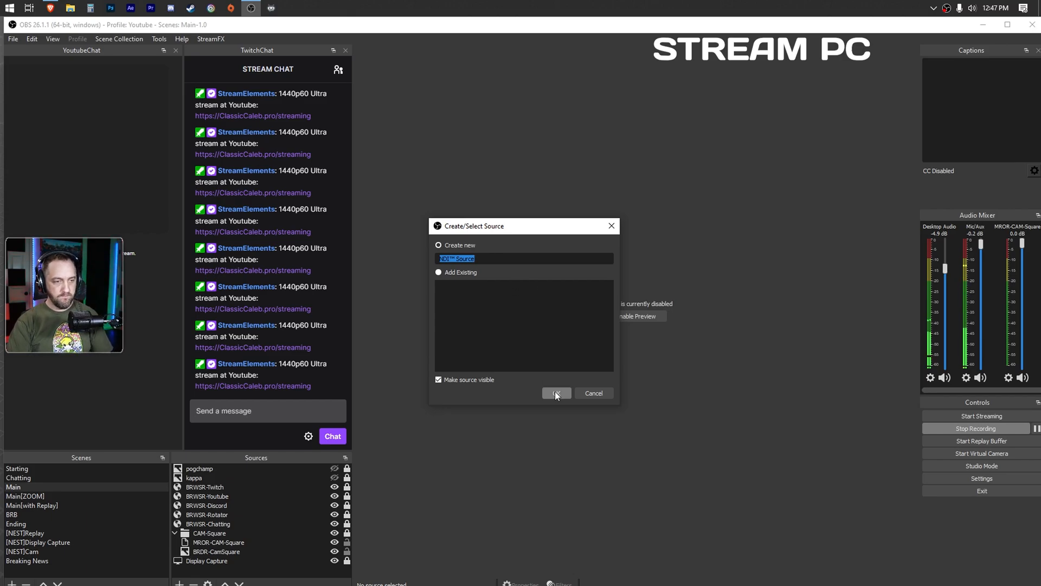
click(556, 392)
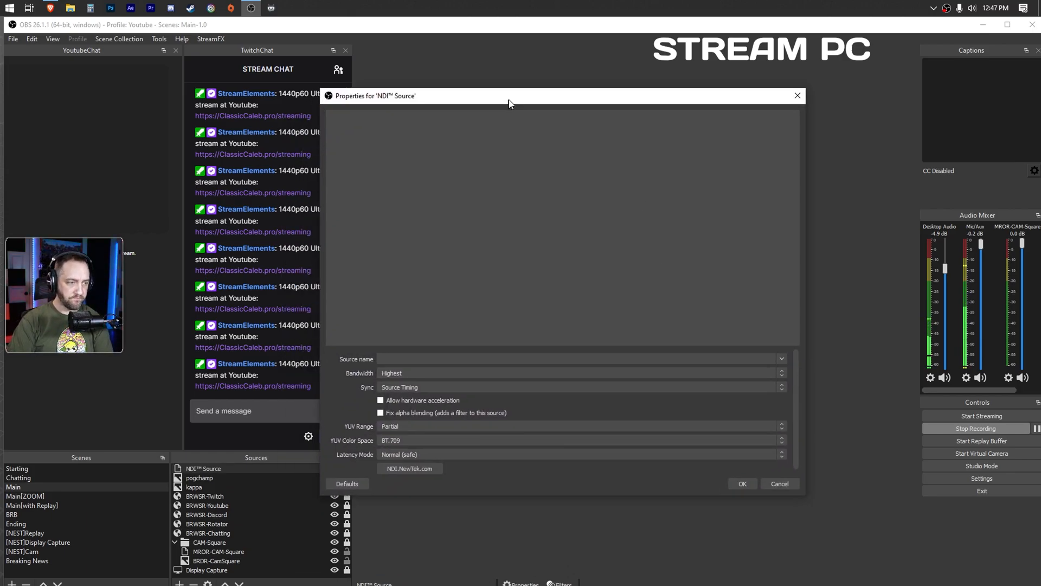
drag(512, 95, 573, 67)
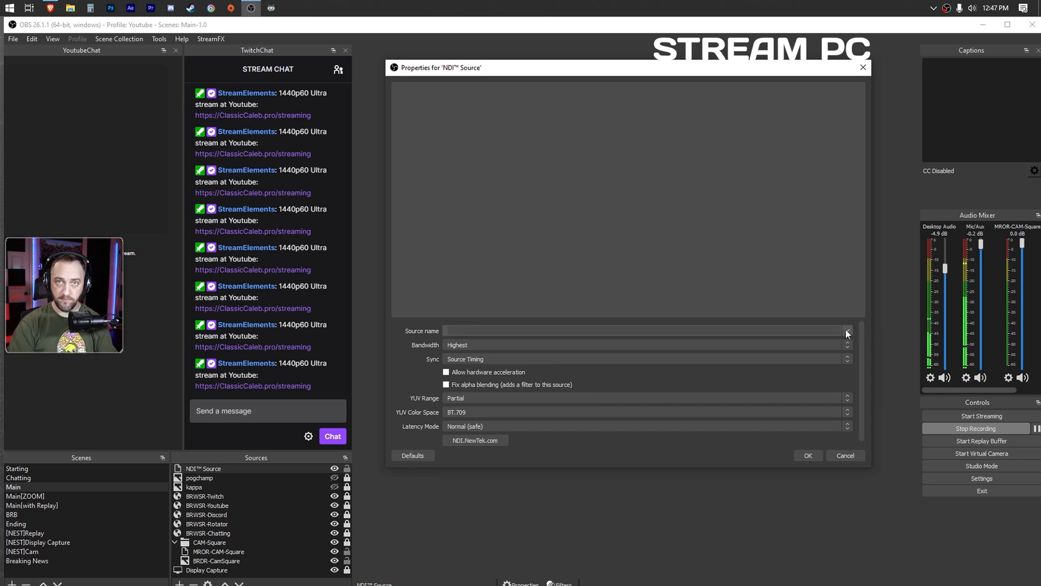
click(847, 330)
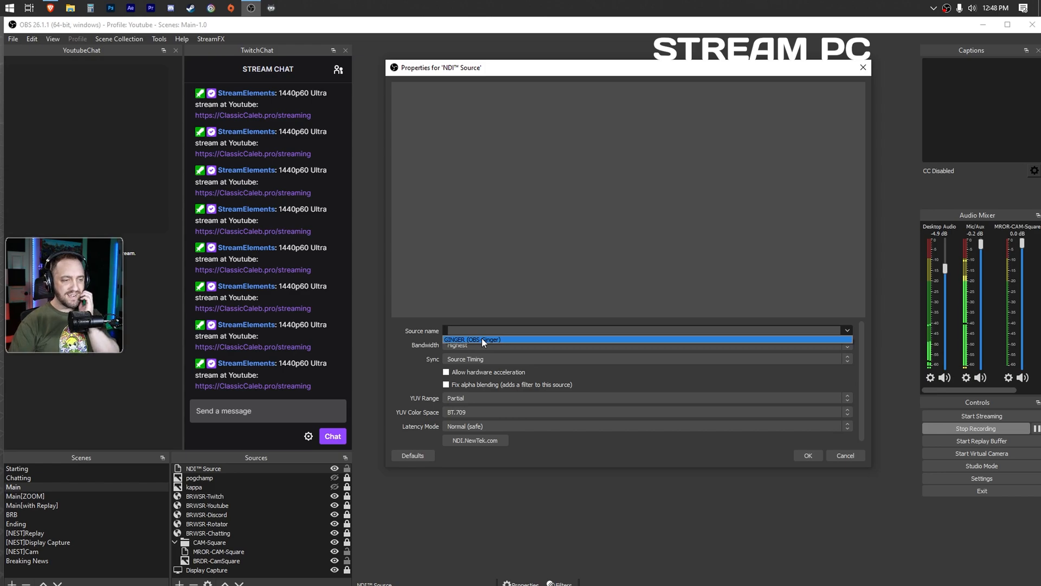
click(471, 339)
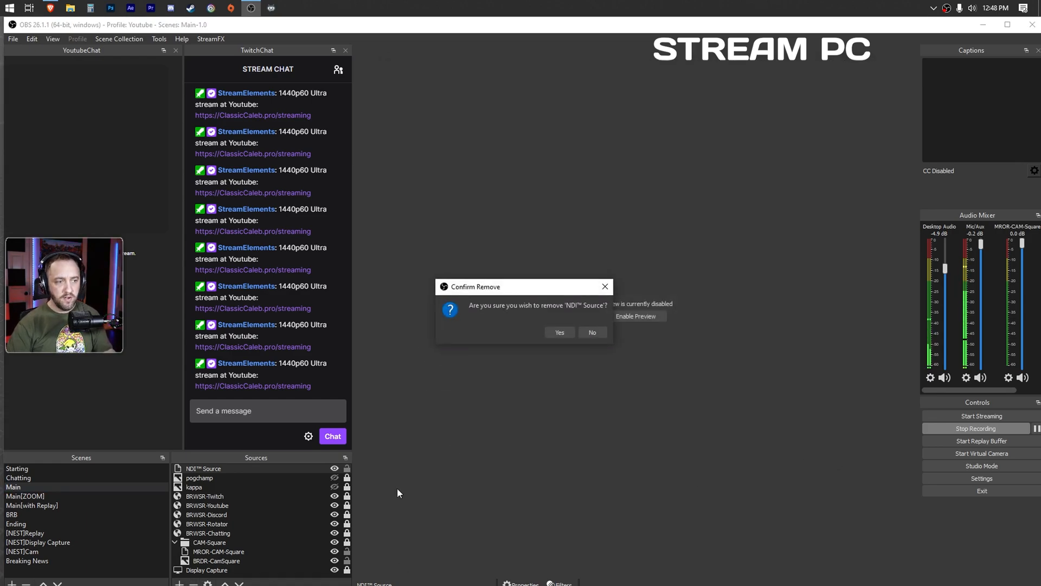
Step: Confirm removing the NDI Source so the scene's source list returns to its originals
click(559, 332)
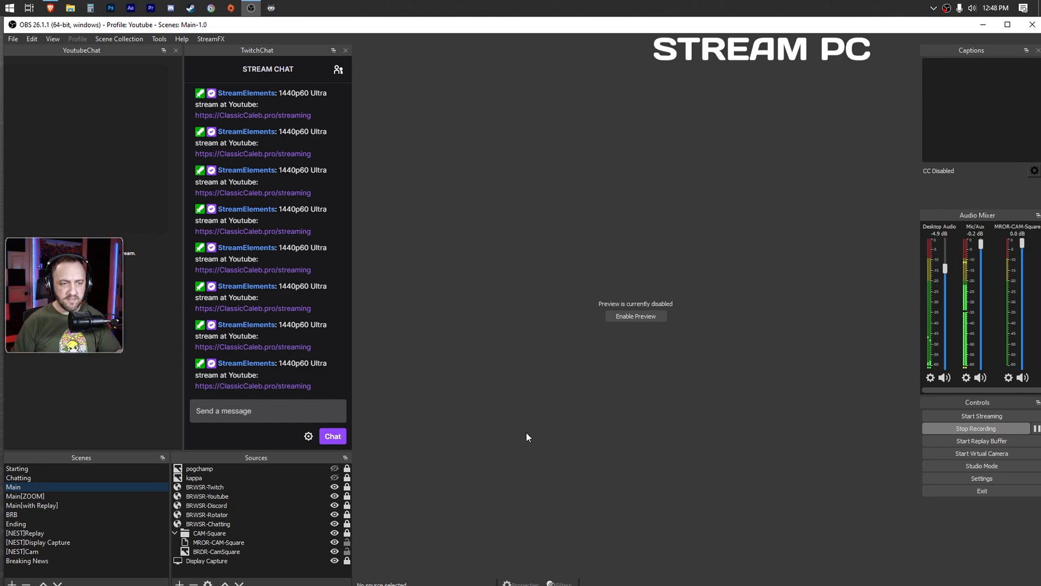
mouse_move(613, 250)
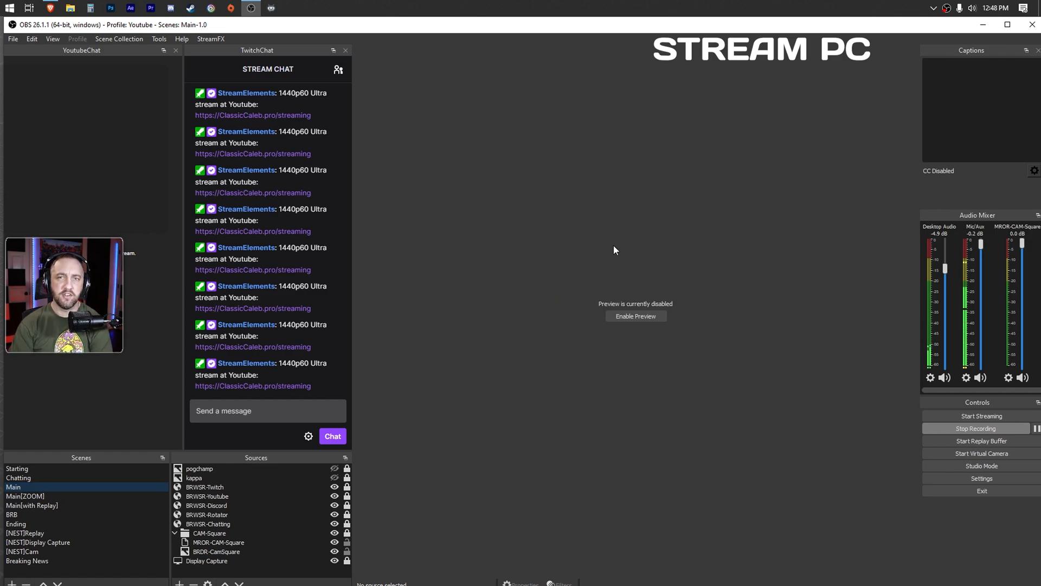